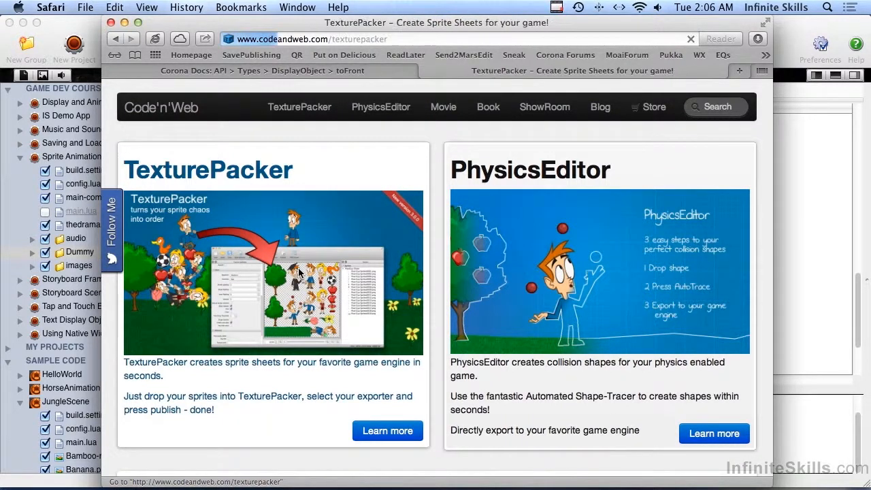
Follow Learn more under TexturePacker on codeandweb.com.
{"action": "left_click", "coordinate": [299, 107]}
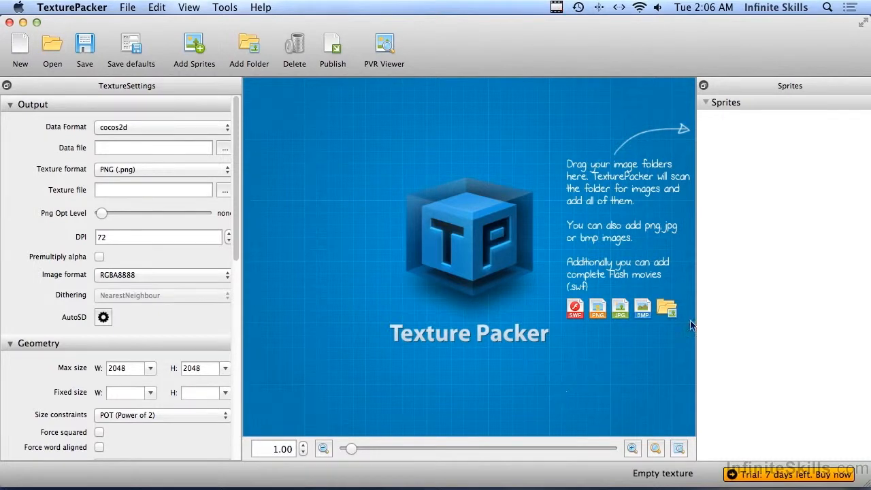
{"action": "mouse_move", "coordinate": [734, 231]}
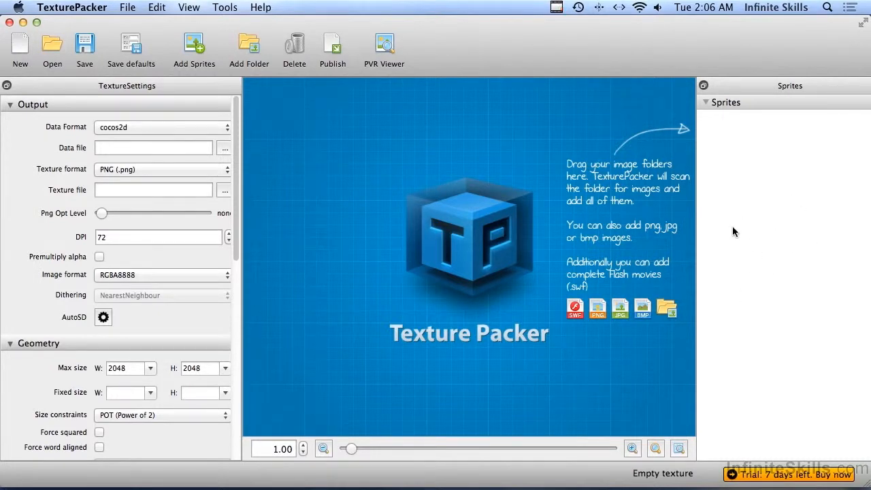
{"action": "mouse_move", "coordinate": [810, 266]}
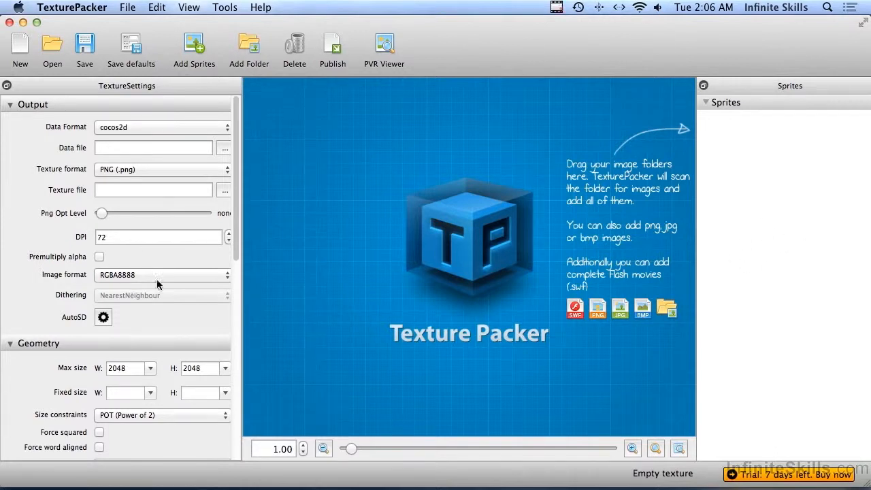
{"action": "mouse_move", "coordinate": [162, 274]}
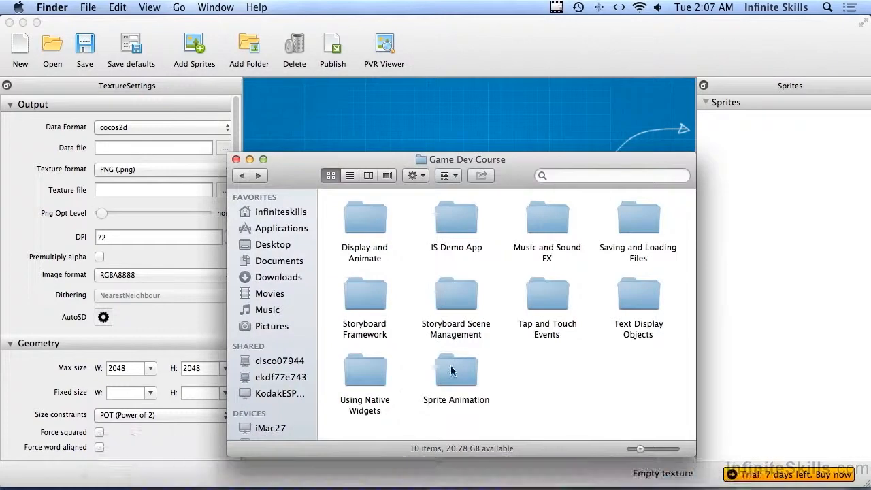
Browse Sprite Animation > Dummy, preview the L and XL size folders, then open M.
{"action": "double_click", "coordinate": [456, 371]}
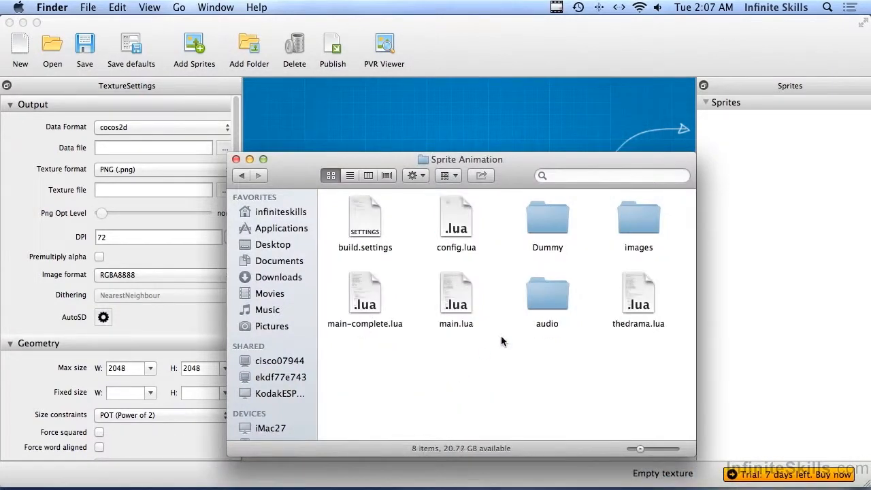
{"action": "double_click", "coordinate": [547, 215]}
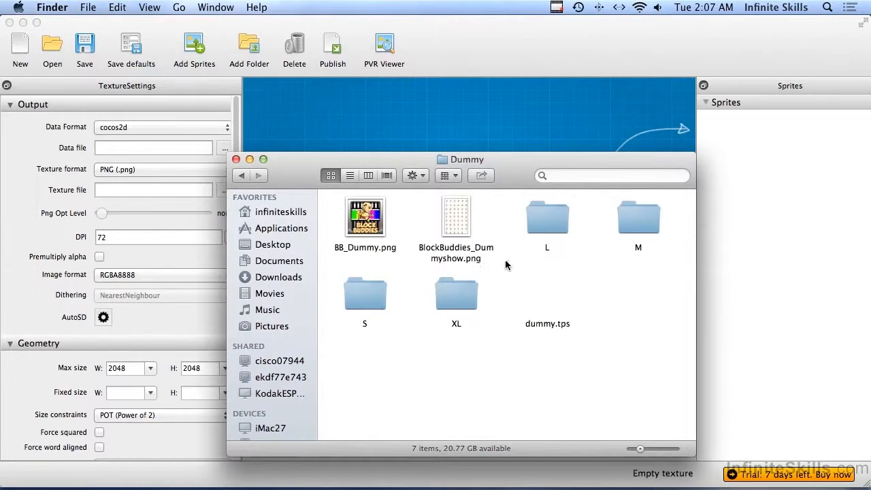
{"action": "left_click", "coordinate": [547, 216]}
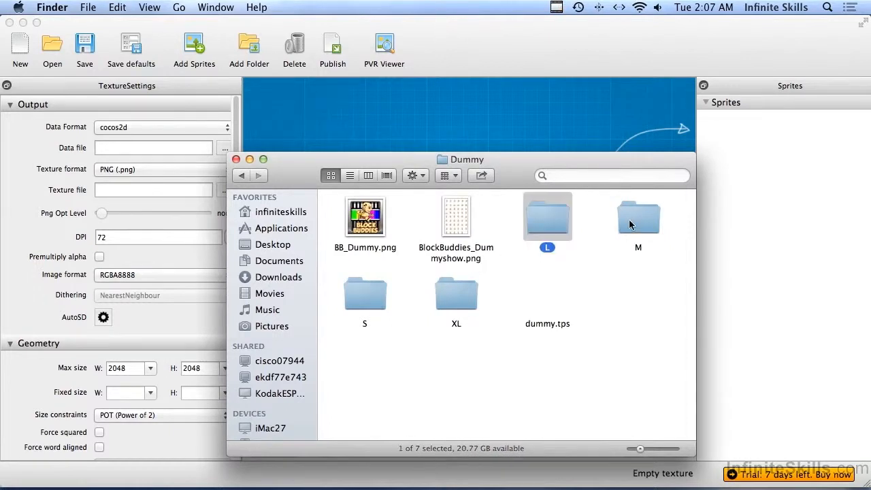
{"action": "double_click", "coordinate": [365, 293]}
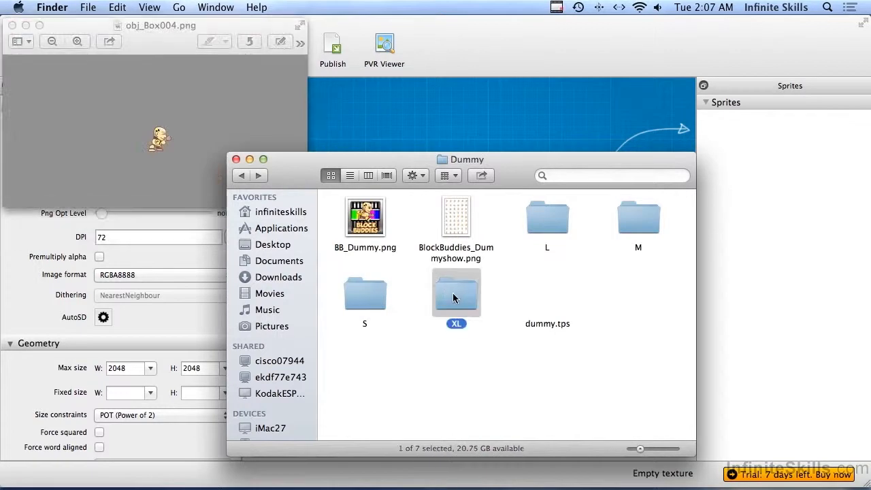
{"action": "double_click", "coordinate": [456, 292]}
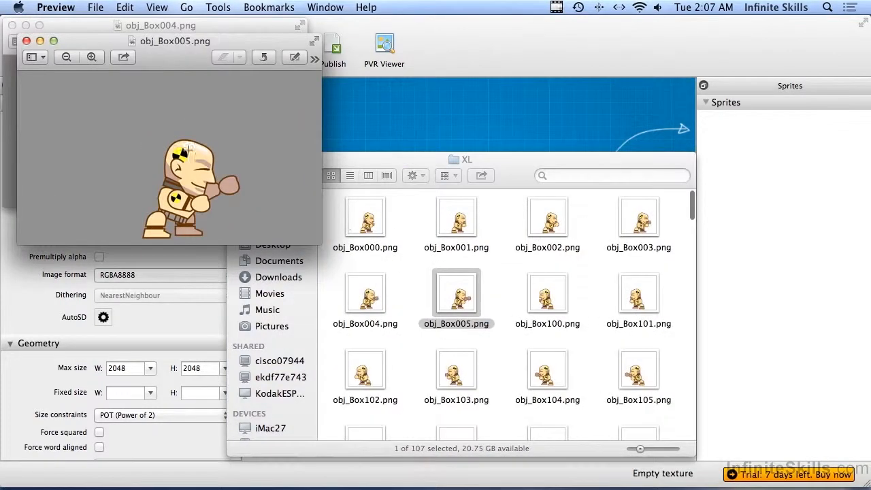
{"action": "mouse_move", "coordinate": [254, 197]}
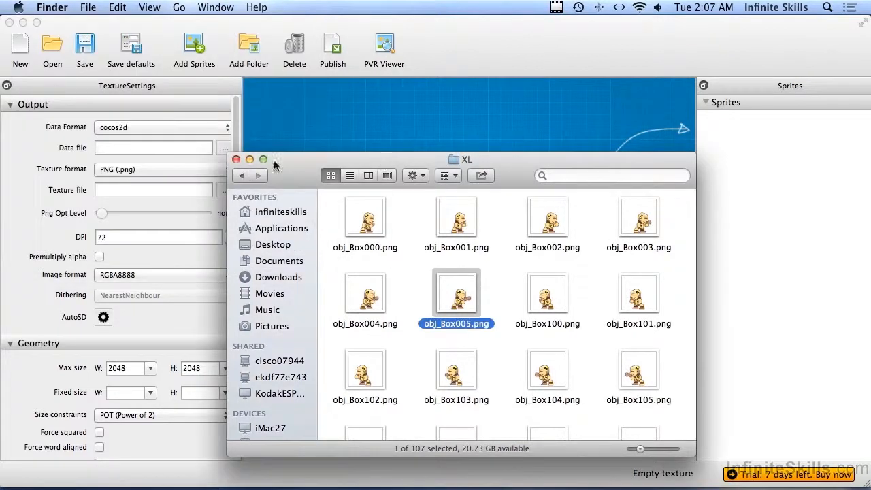
{"action": "left_click", "coordinate": [239, 176]}
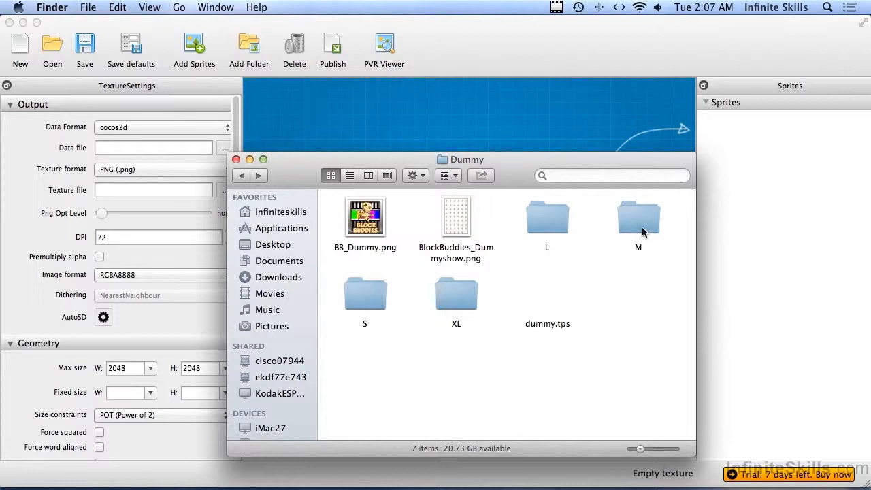
{"action": "double_click", "coordinate": [638, 218]}
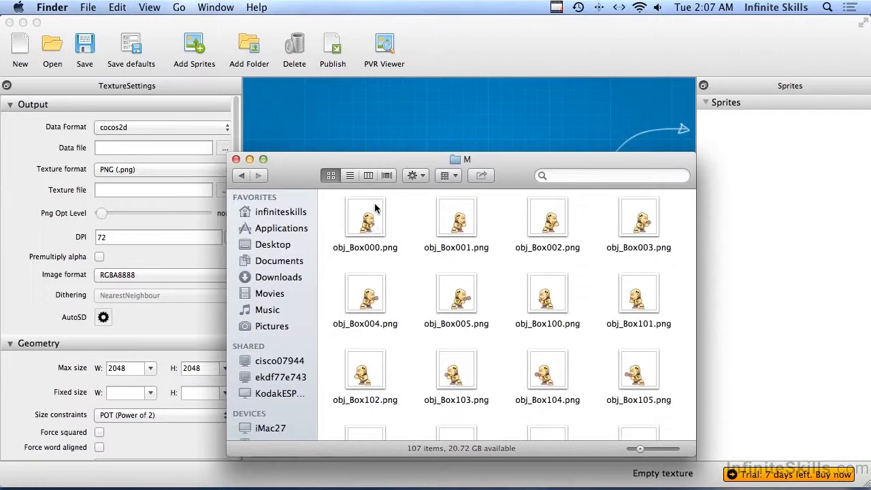
Show the M folder as a detailed list and select obj_Box000.
{"action": "left_click", "coordinate": [350, 175]}
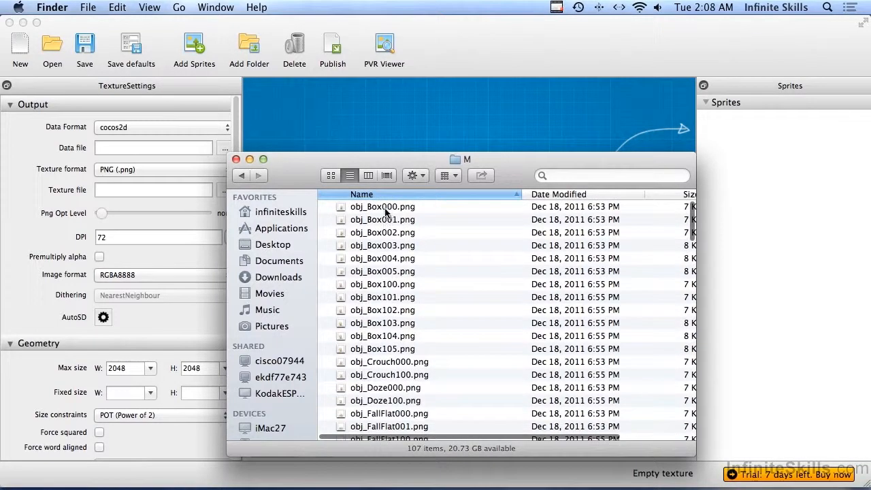
{"action": "left_click", "coordinate": [382, 206]}
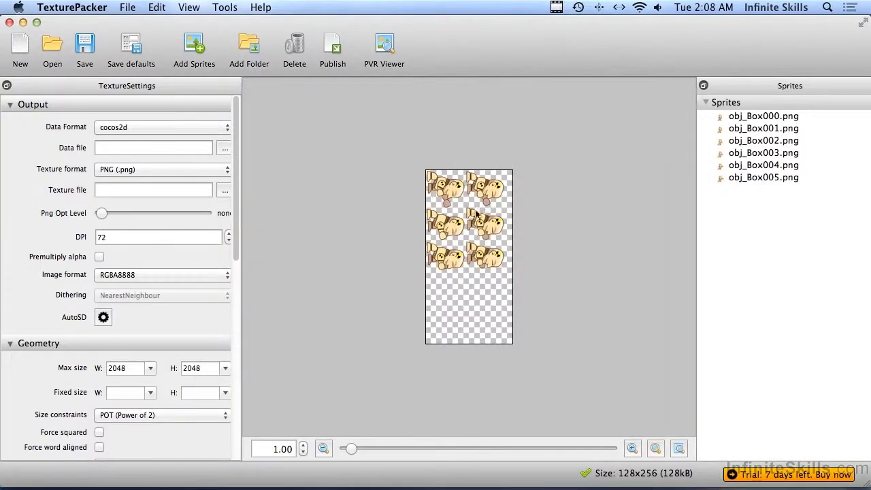
{"action": "mouse_move", "coordinate": [504, 286]}
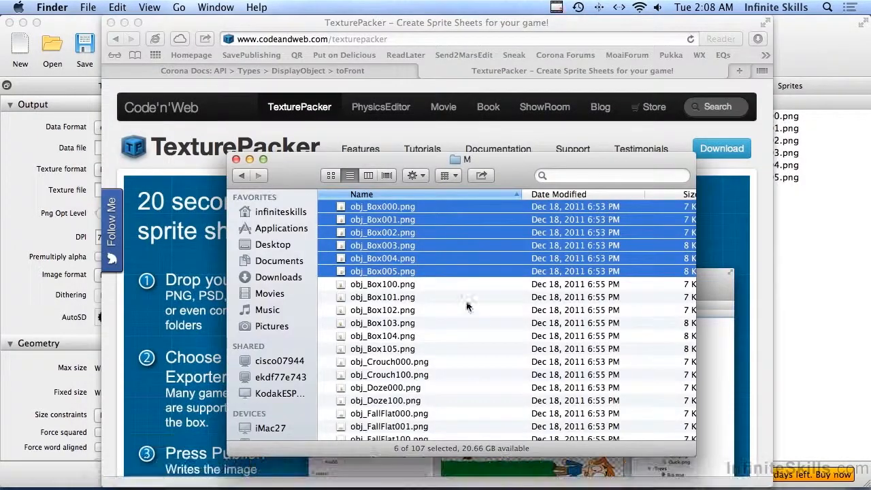
Bring the TexturePacker packing window back to the front.
{"action": "left_click", "coordinate": [382, 284]}
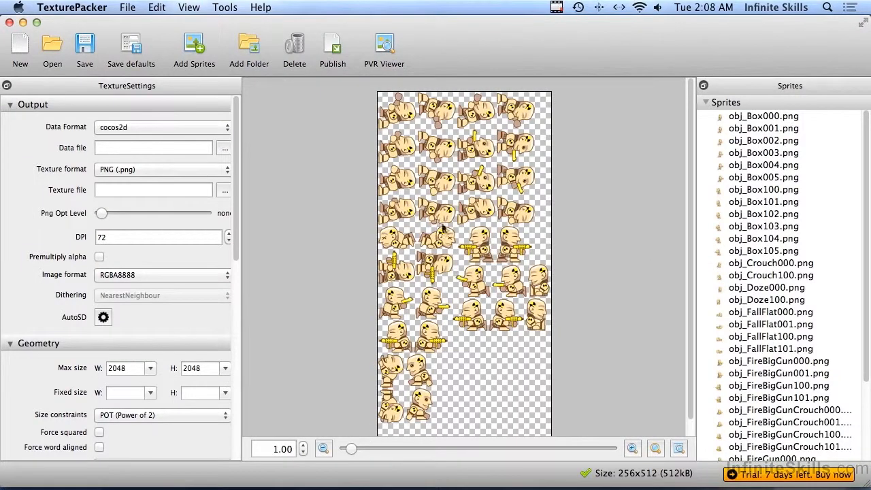
{"action": "mouse_move", "coordinate": [503, 235]}
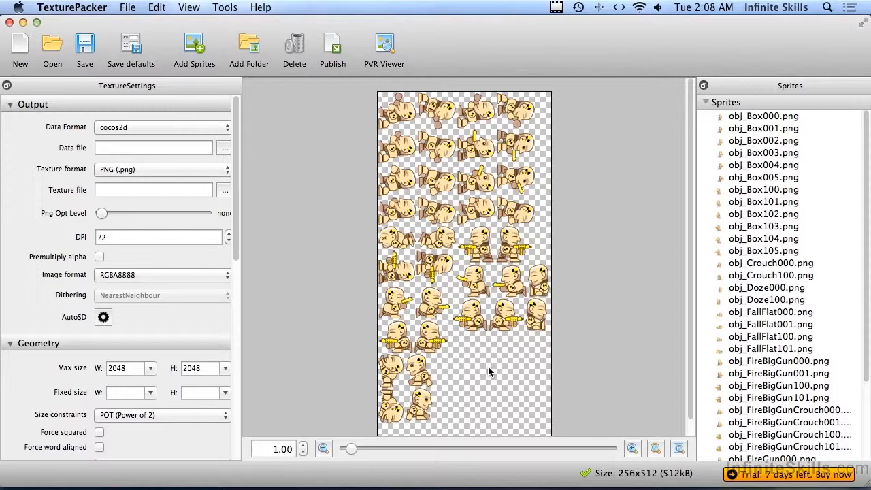
{"action": "mouse_move", "coordinate": [501, 256]}
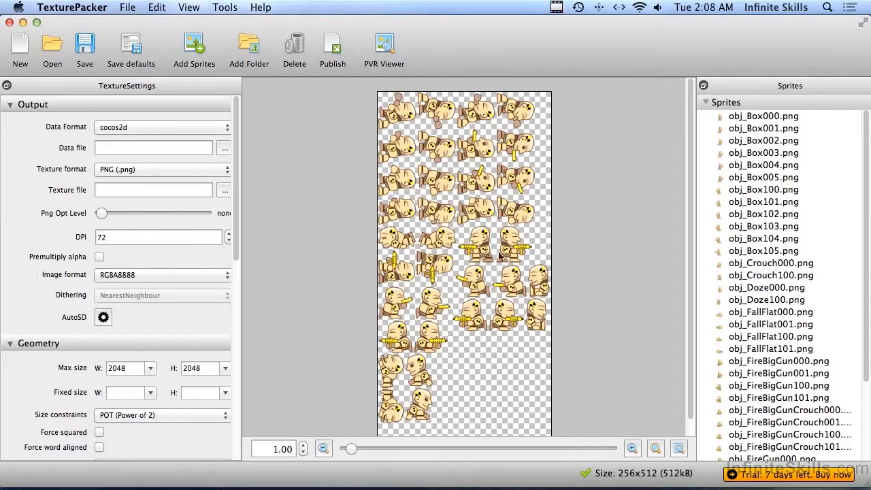
{"action": "mouse_move", "coordinate": [470, 272]}
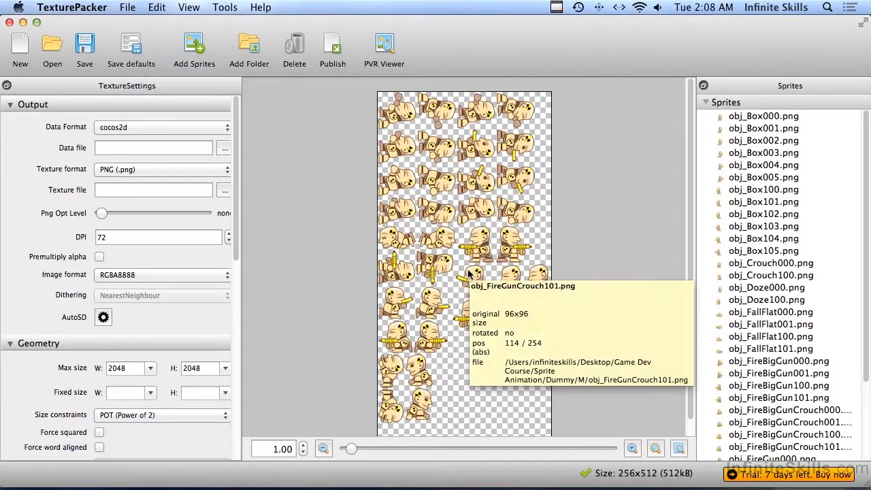
{"action": "mouse_move", "coordinate": [333, 308]}
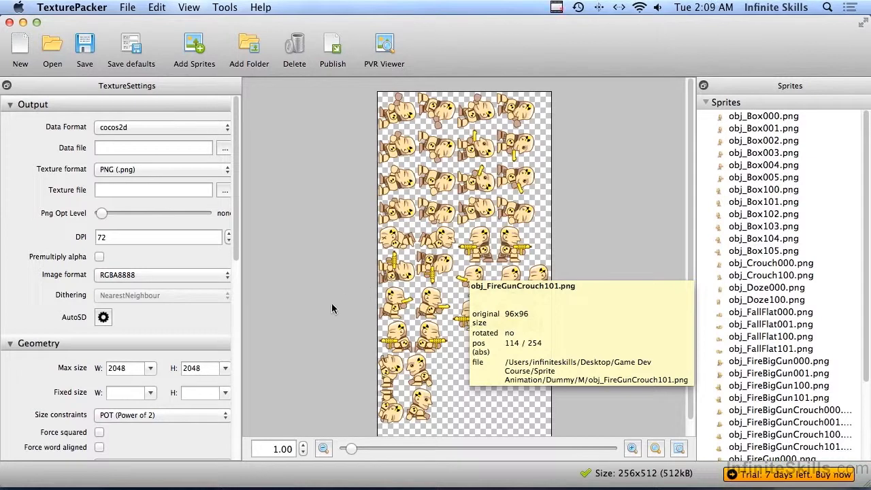
{"action": "mouse_move", "coordinate": [243, 325]}
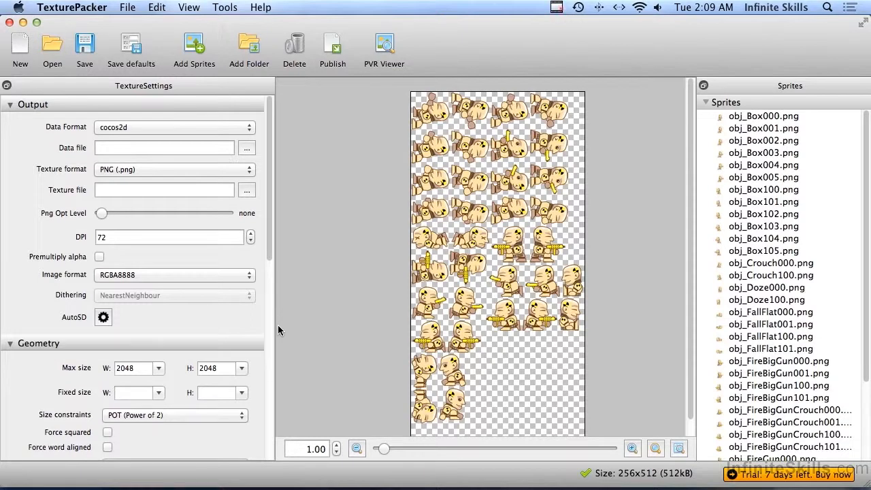
{"action": "mouse_move", "coordinate": [824, 161]}
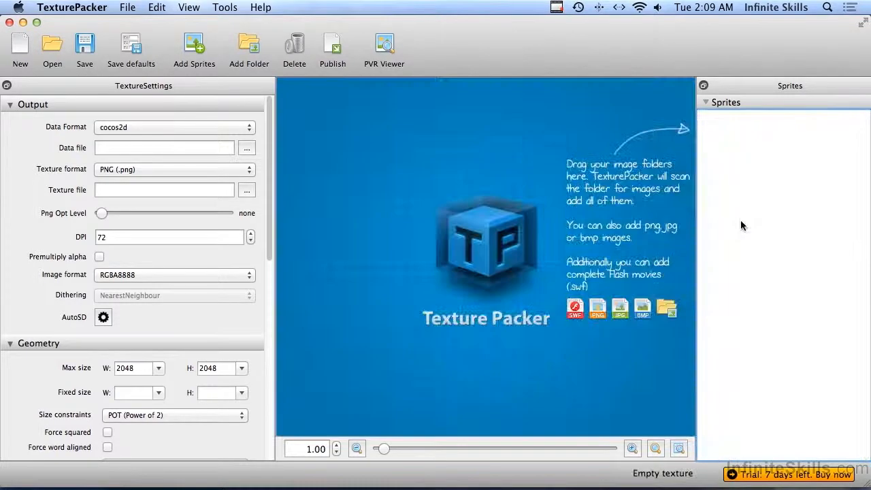
{"action": "mouse_move", "coordinate": [112, 469]}
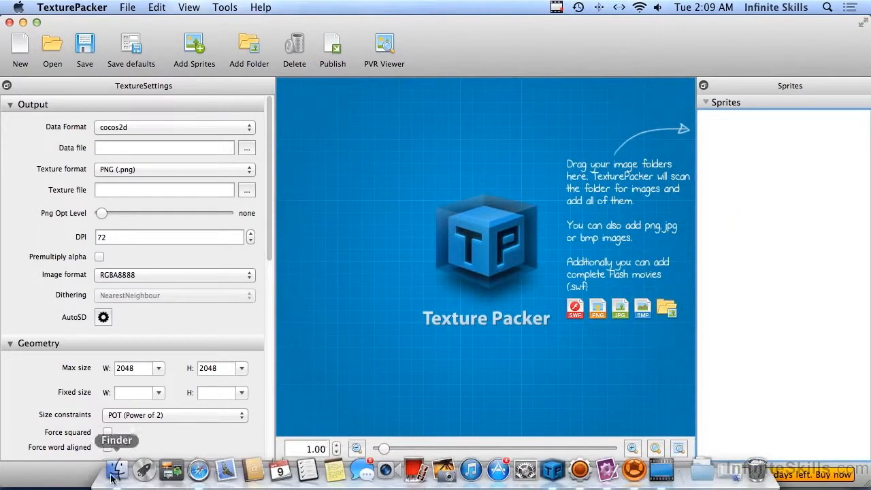
Drag the six obj_Box frames into TexturePacker and preview obj_Box000.
{"action": "left_click", "coordinate": [118, 470]}
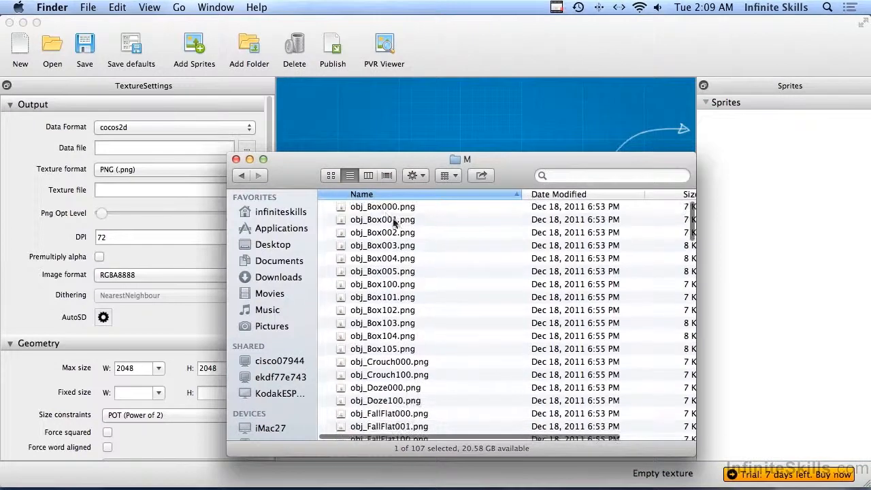
{"action": "left_click_drag", "start_coordinate": [383, 206], "coordinate": [728, 218]}
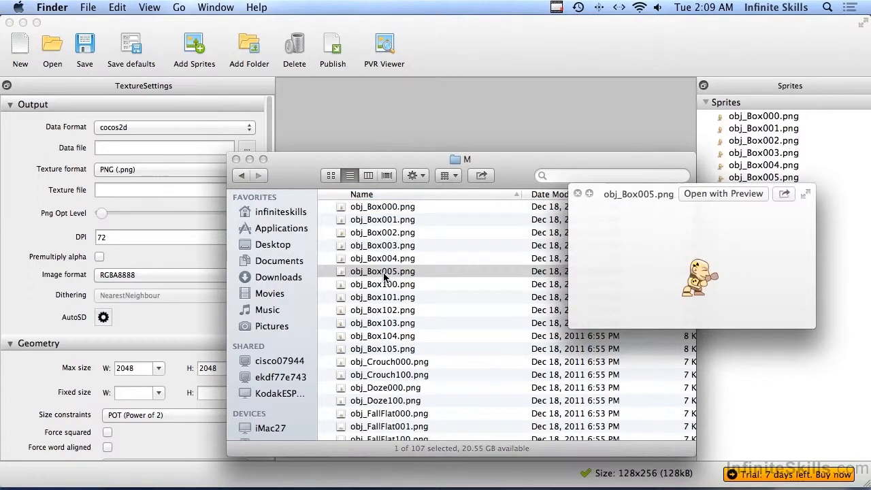
{"action": "left_click", "coordinate": [382, 348]}
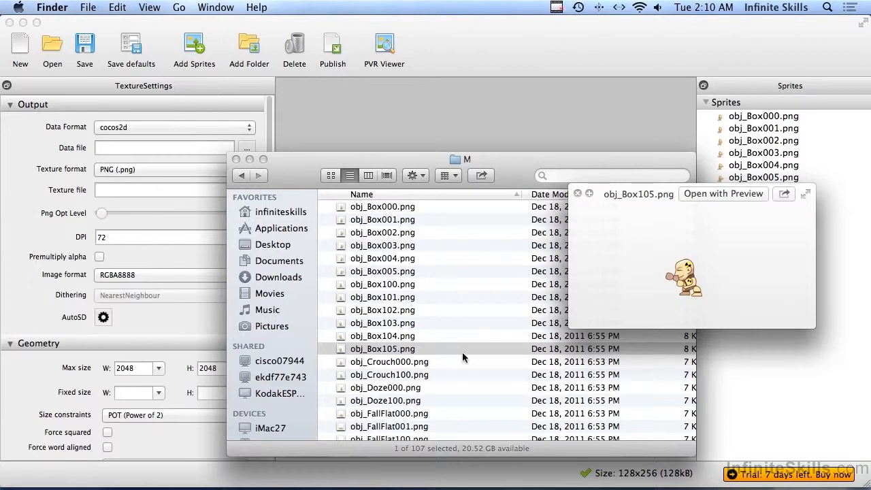
{"action": "mouse_move", "coordinate": [467, 349]}
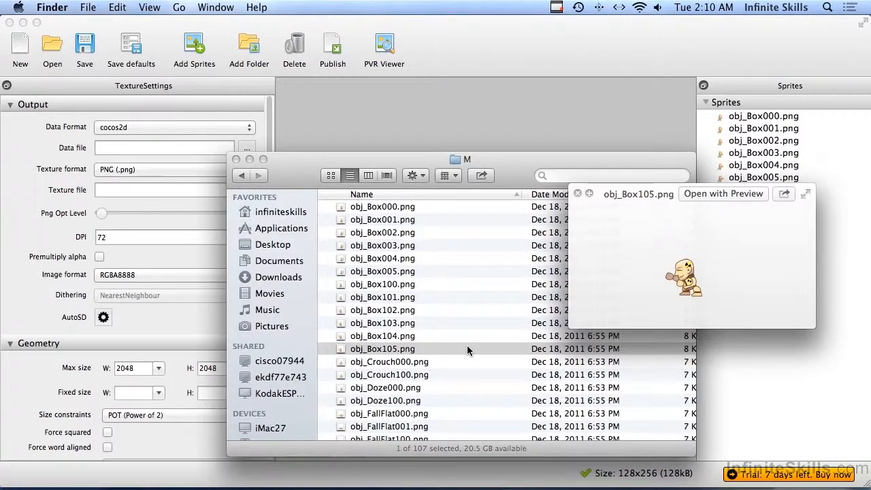
{"action": "left_click", "coordinate": [382, 206]}
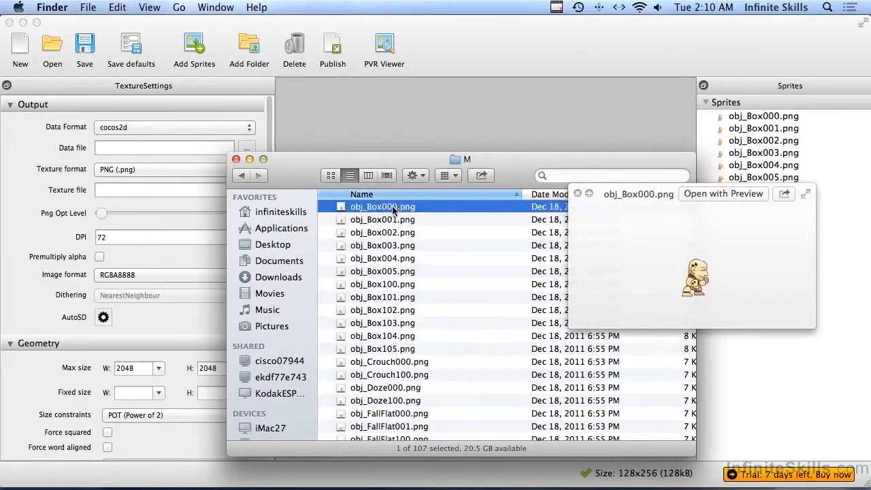
{"action": "left_click", "coordinate": [382, 348]}
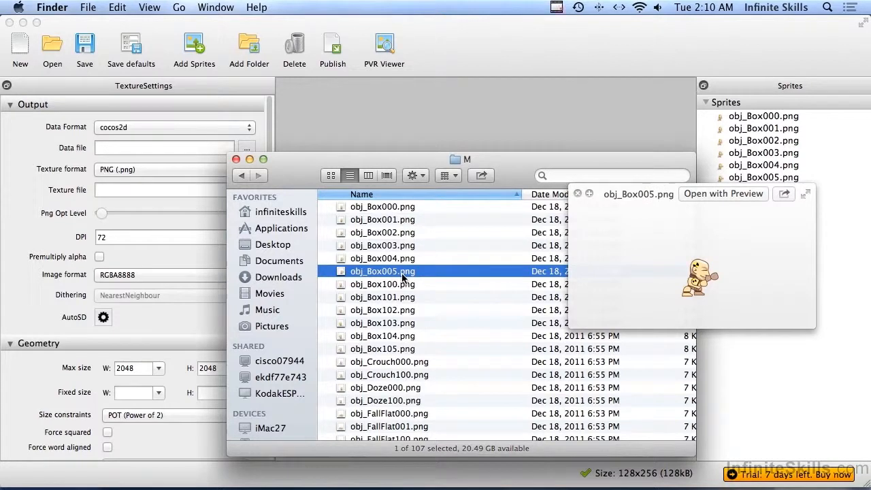
{"action": "left_click", "coordinate": [578, 193]}
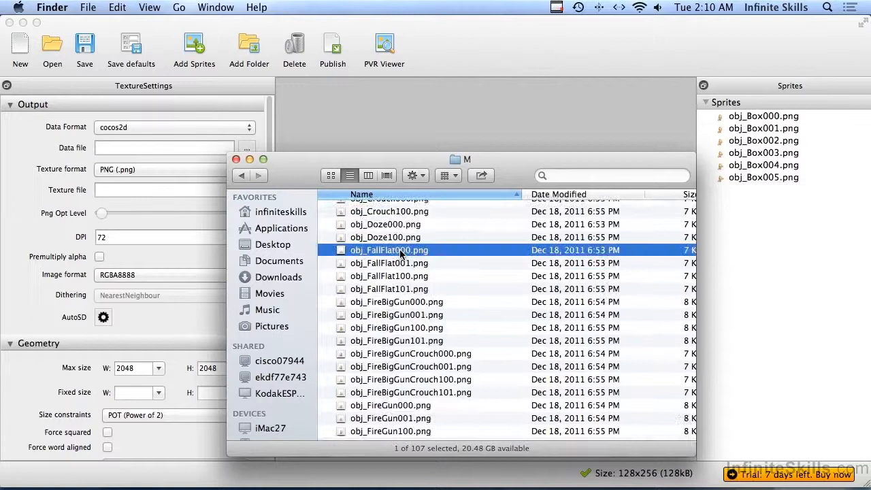
Select the Flying, Flat, Run and Walk frames in folder M.
{"action": "scroll", "scroll_direction": "down", "scroll_amount": 3}
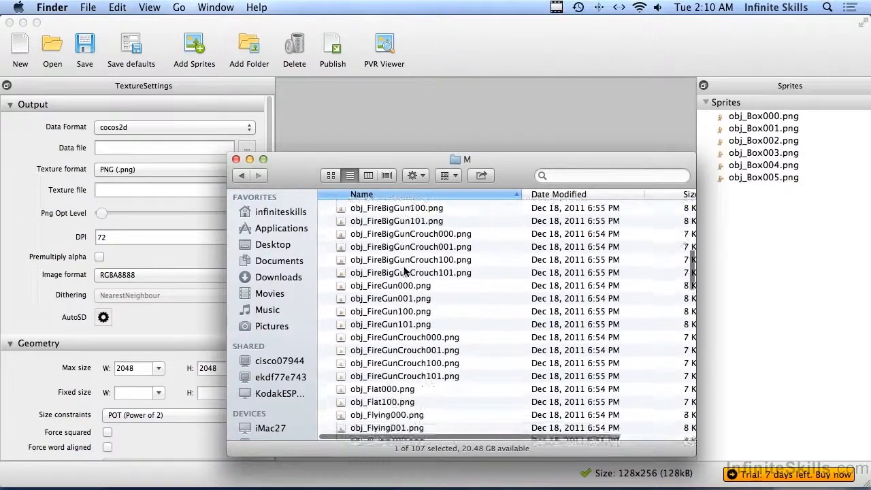
{"action": "left_click", "coordinate": [386, 347]}
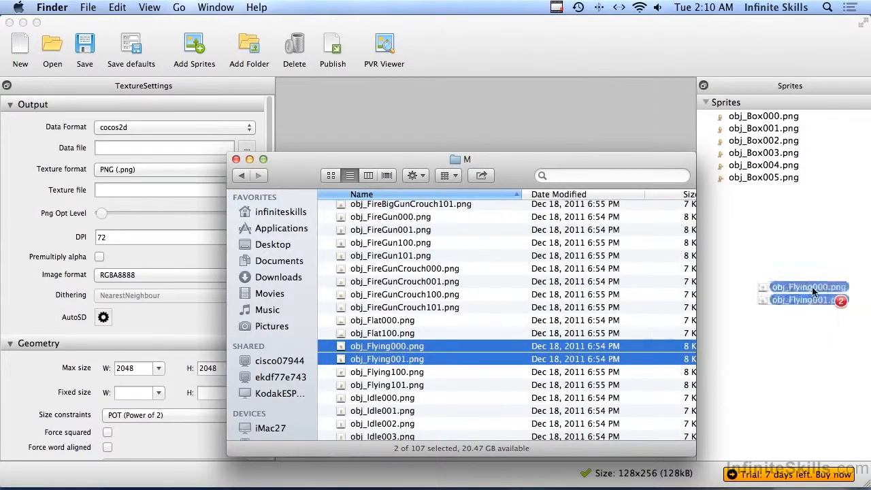
{"action": "left_click", "coordinate": [383, 320]}
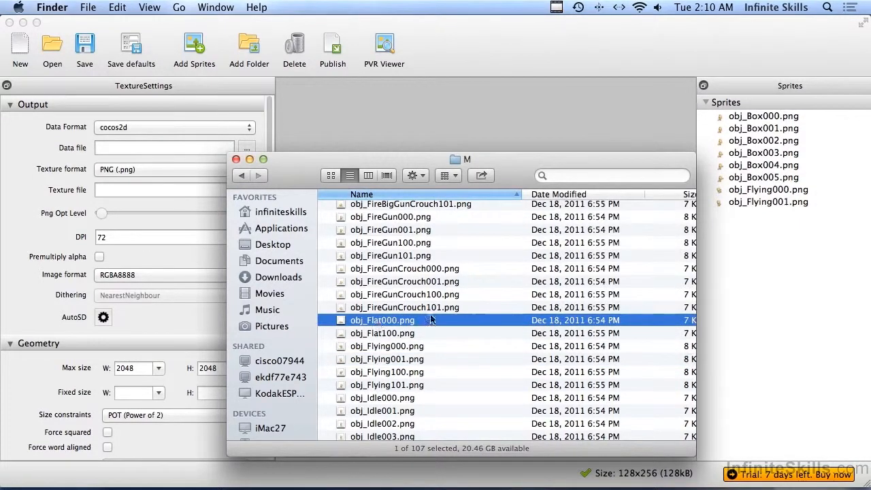
{"action": "scroll", "scroll_direction": "down", "scroll_amount": 3}
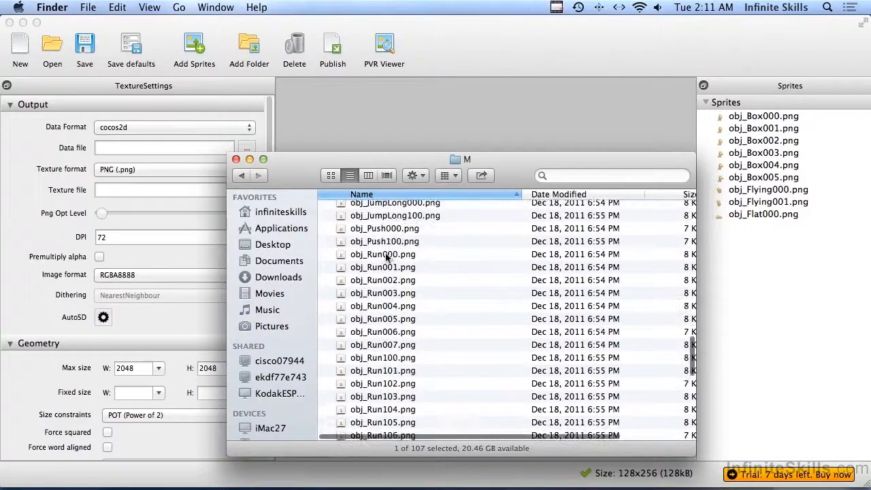
{"action": "left_click", "coordinate": [383, 344]}
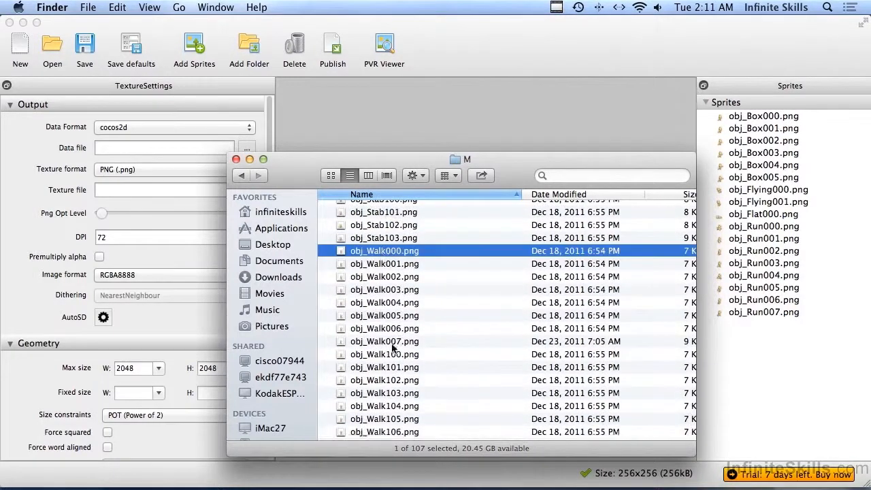
{"action": "left_click", "coordinate": [384, 341]}
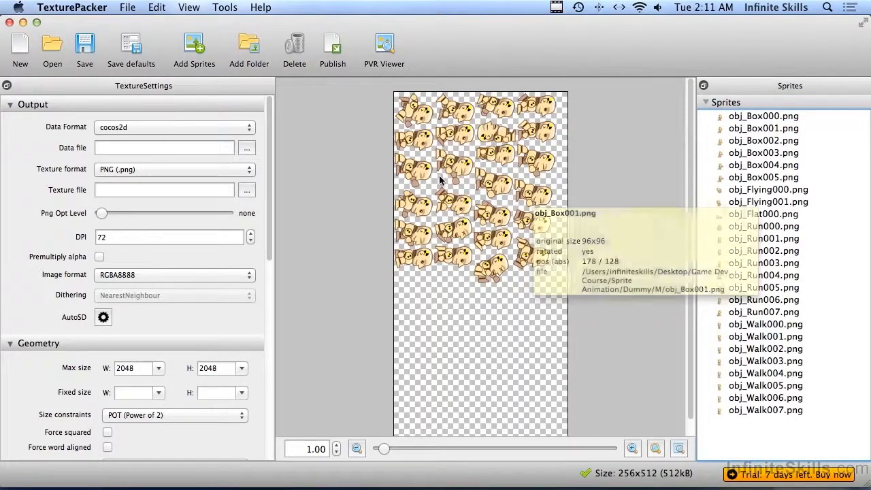
Choose the Corona SDK (image sheet) data format and accept common divisor 2.
{"action": "left_click", "coordinate": [174, 127]}
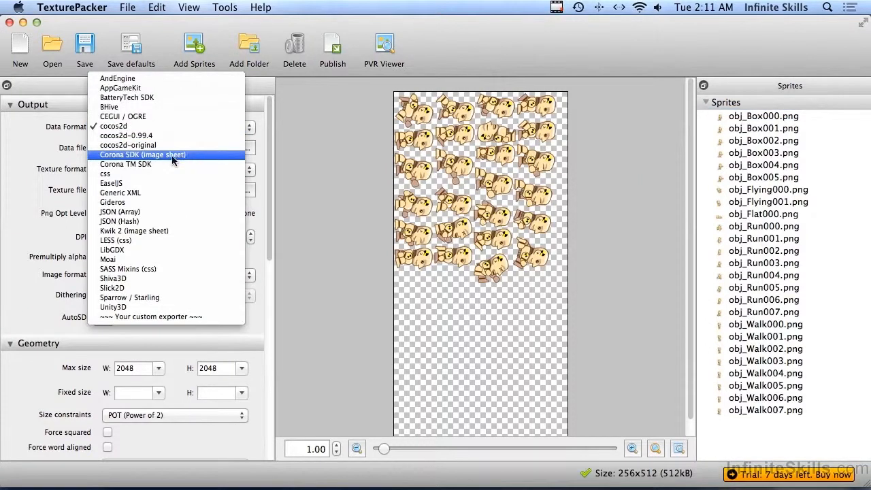
{"action": "mouse_move", "coordinate": [143, 164]}
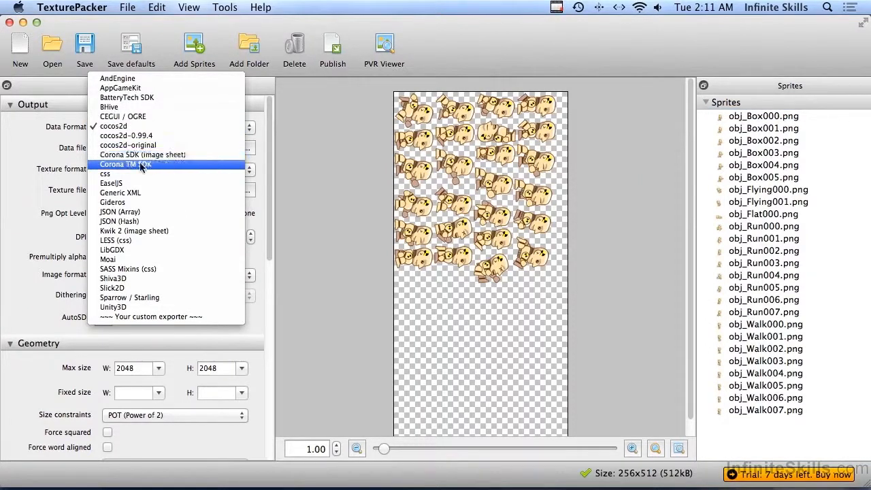
{"action": "mouse_move", "coordinate": [142, 155]}
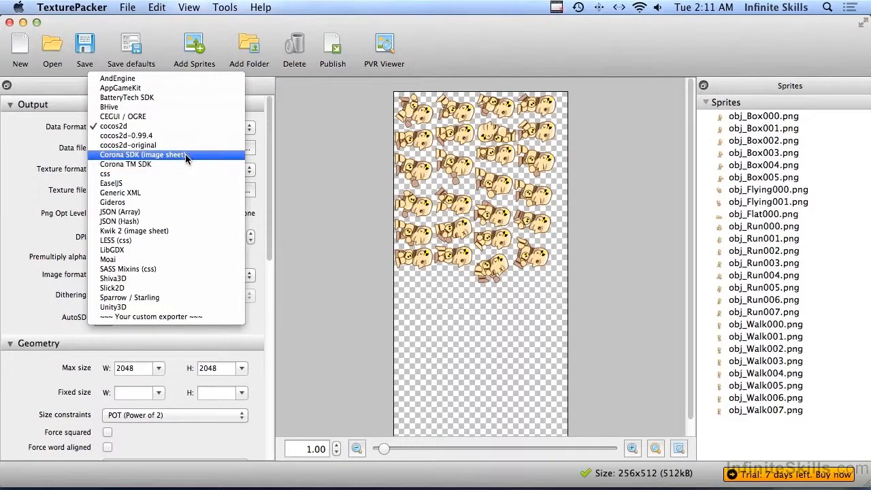
{"action": "left_click", "coordinate": [142, 154]}
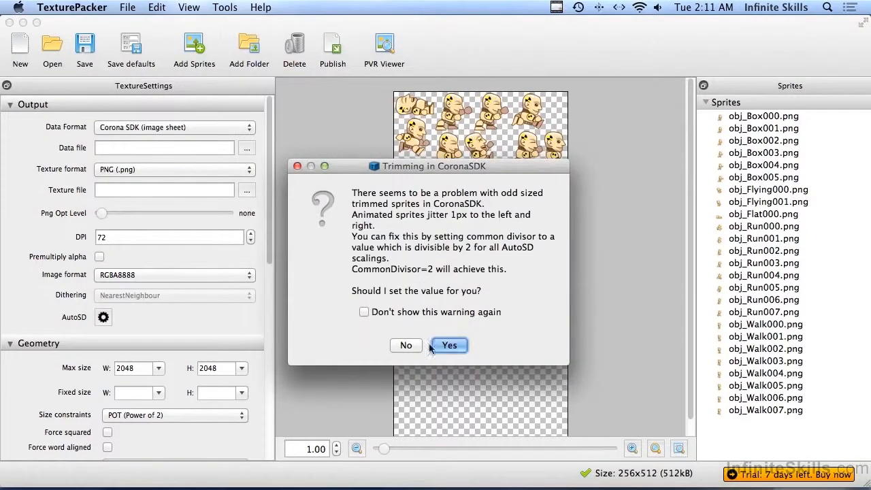
{"action": "left_click", "coordinate": [450, 345]}
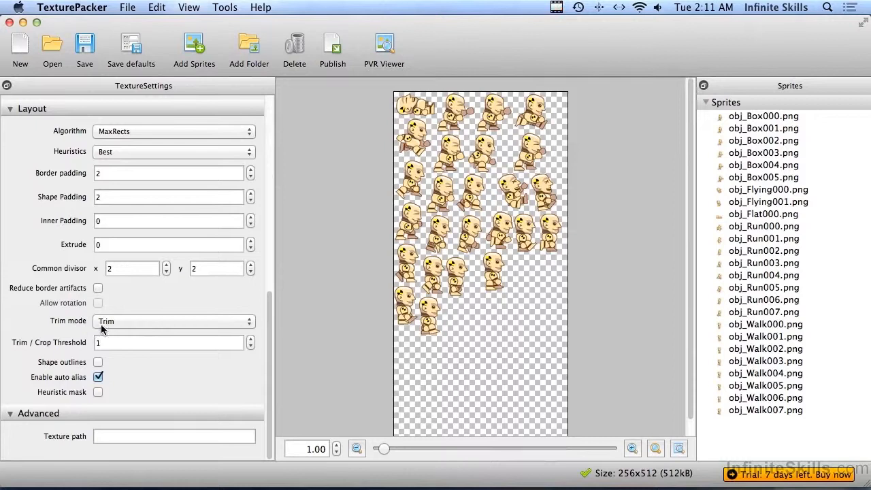
Set the Trim mode to None.
{"action": "left_click", "coordinate": [174, 321]}
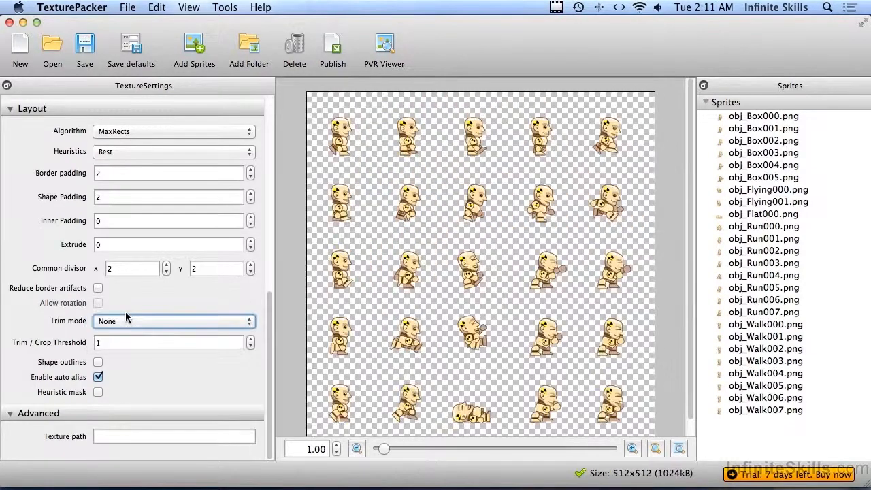
{"action": "mouse_move", "coordinate": [462, 321]}
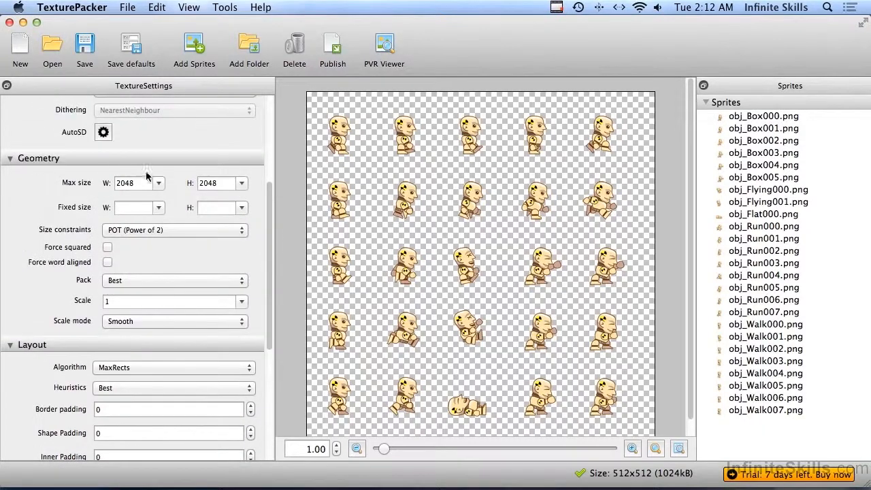
{"action": "mouse_move", "coordinate": [267, 259]}
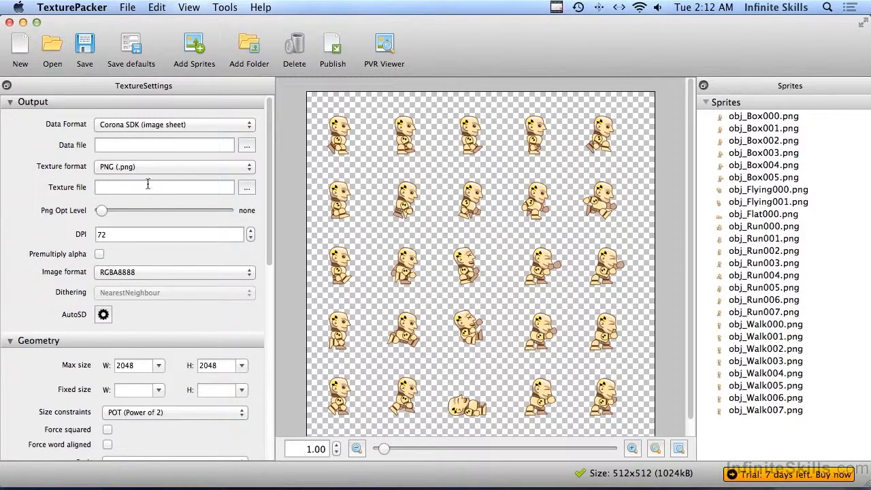
{"action": "mouse_move", "coordinate": [164, 145]}
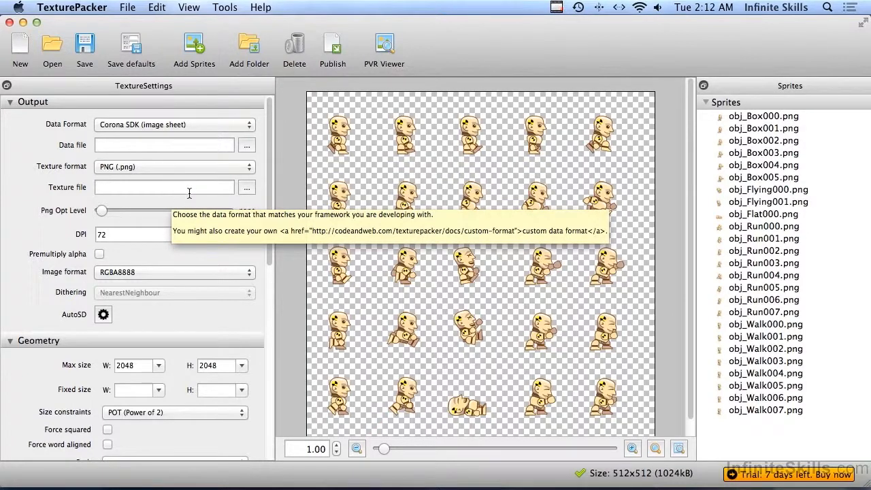
{"action": "mouse_move", "coordinate": [223, 197]}
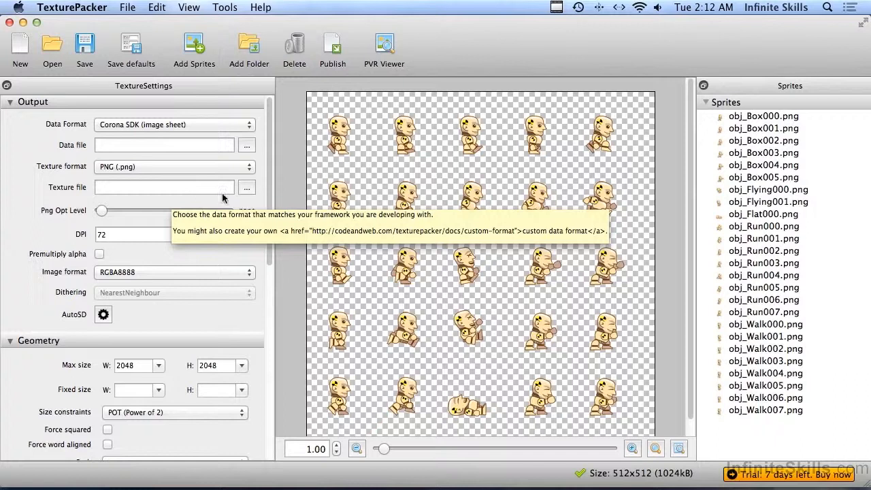
Save the texture file as ztest in the images folder and publish the sheet.
{"action": "left_click", "coordinate": [247, 187]}
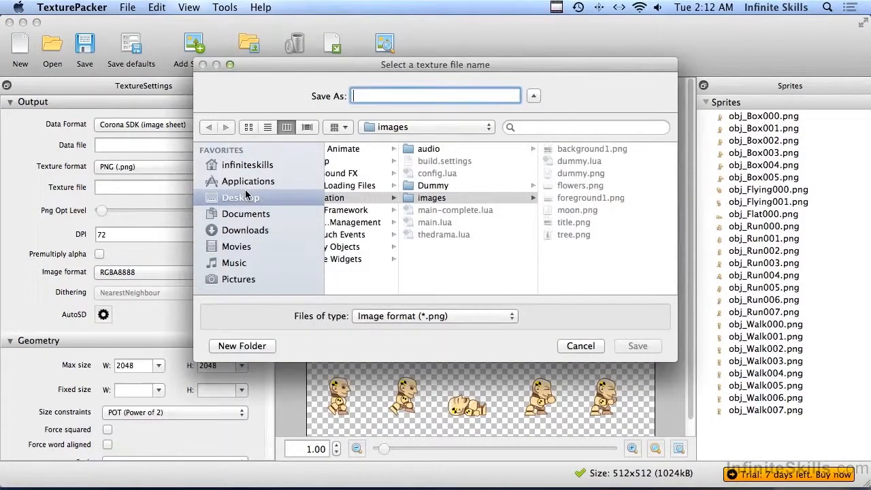
{"action": "mouse_move", "coordinate": [445, 193]}
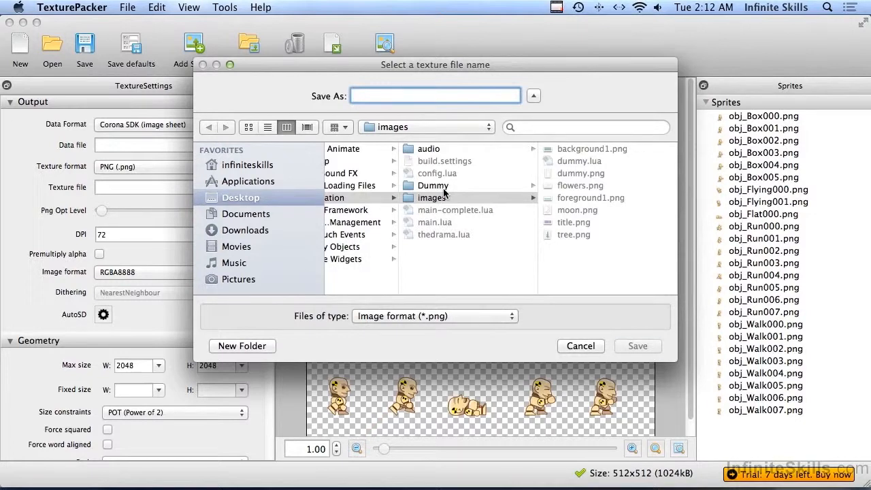
{"action": "type", "text": "ztest"}
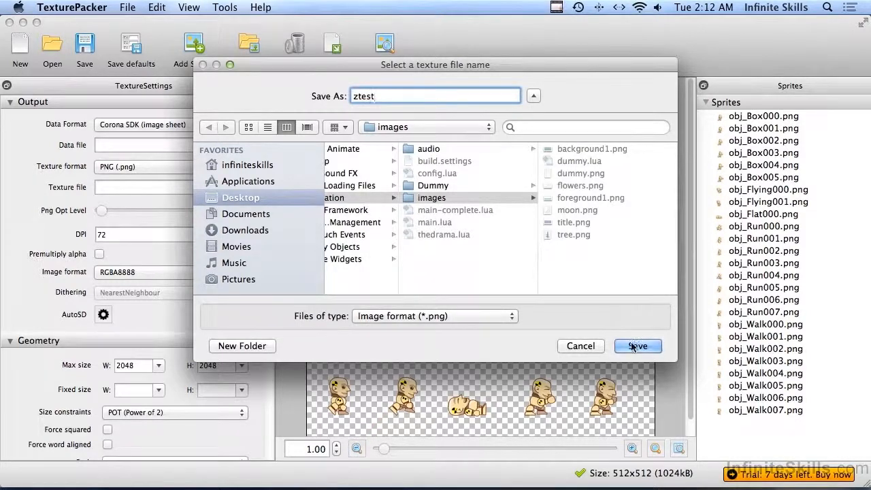
{"action": "left_click", "coordinate": [637, 346]}
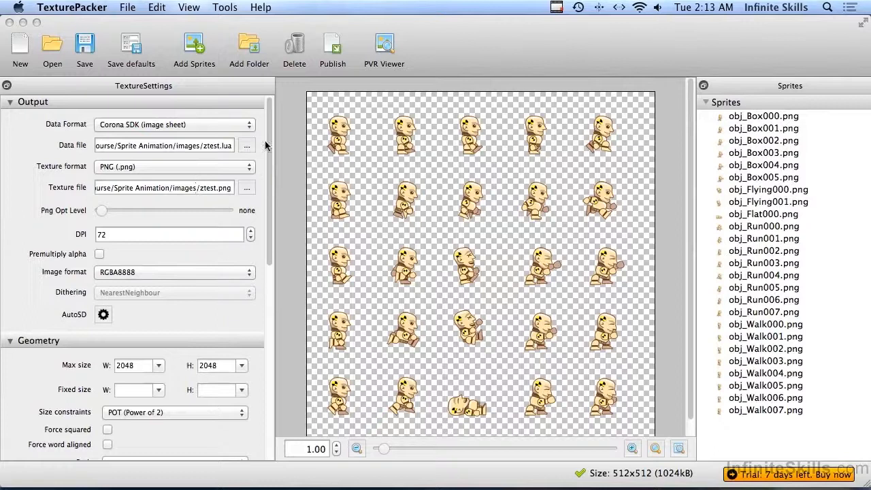
{"action": "left_click", "coordinate": [333, 50]}
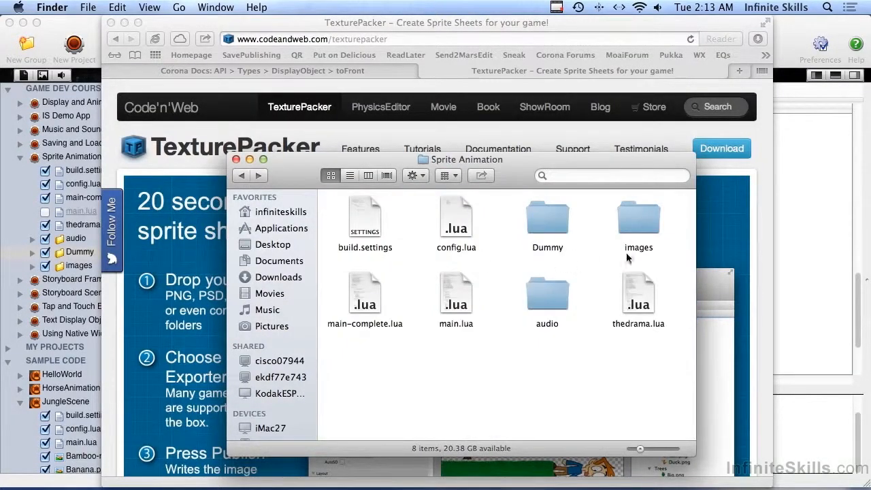
Open the images folder and select the new ztest.lua file.
{"action": "double_click", "coordinate": [638, 217]}
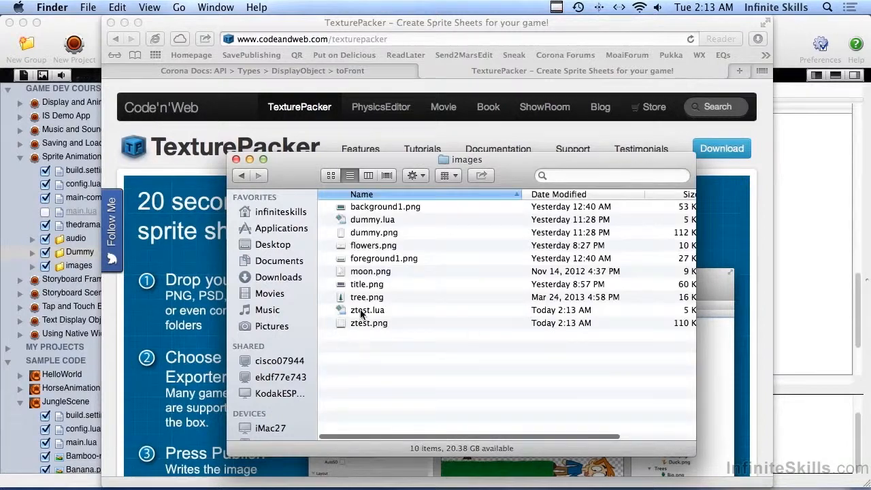
{"action": "left_click", "coordinate": [369, 322]}
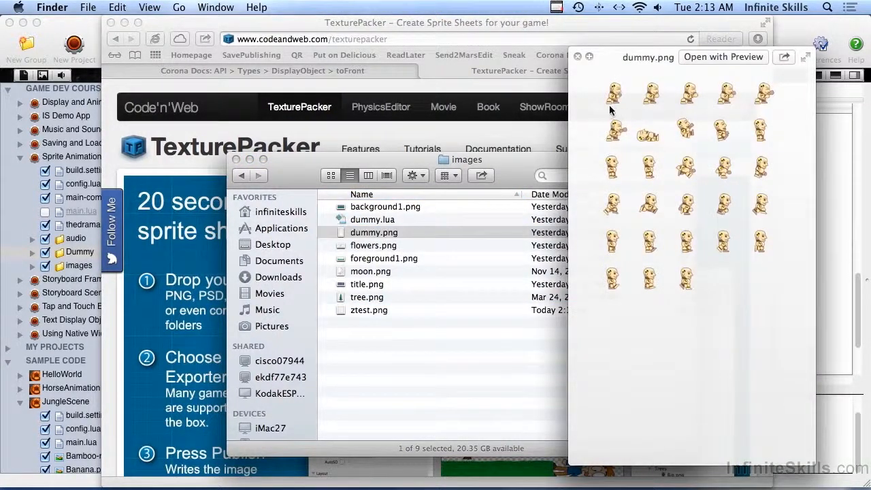
{"action": "mouse_move", "coordinate": [655, 209]}
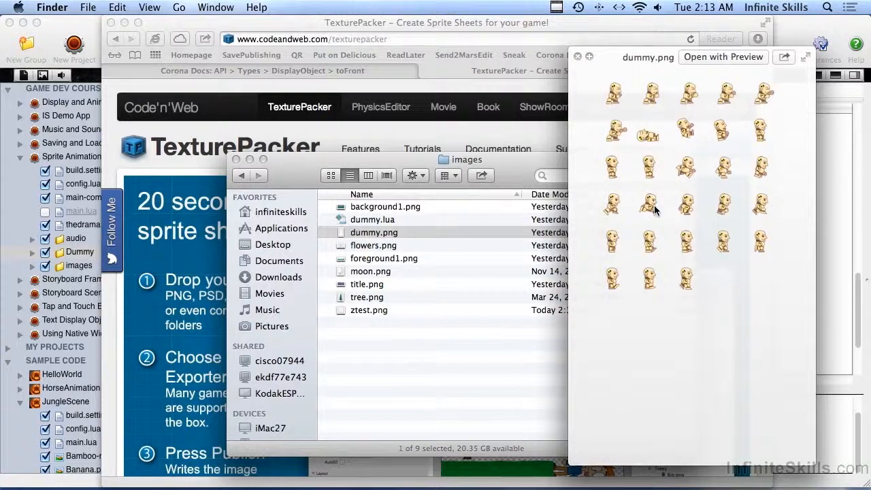
{"action": "mouse_move", "coordinate": [652, 214]}
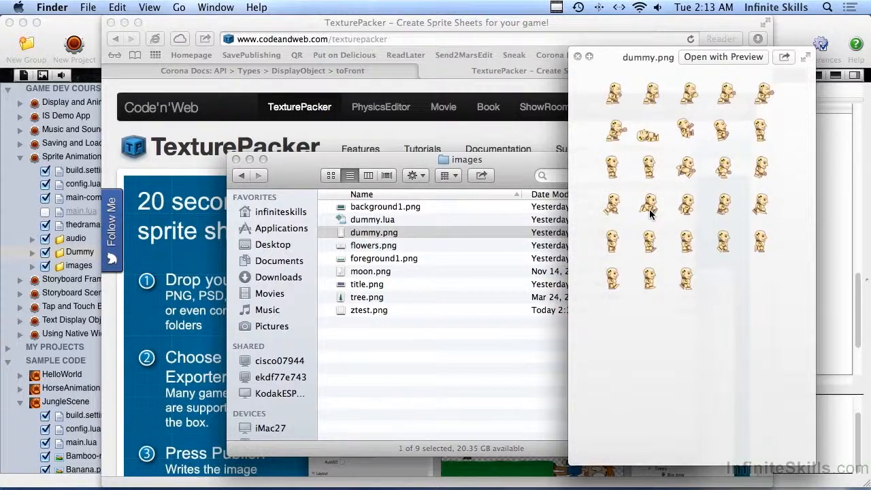